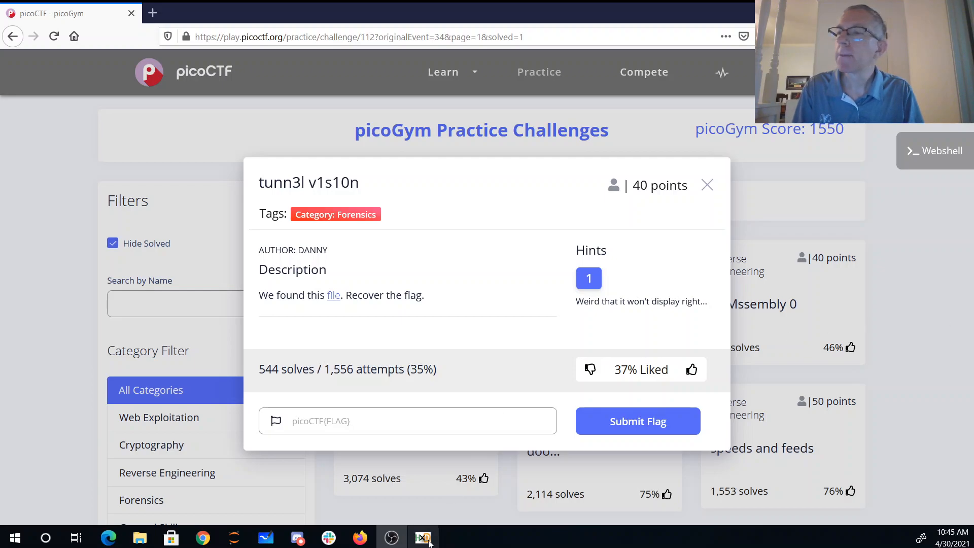
Switch to HxD and highlight the 42 4D 'BM' signature at offset 0.
{"action": "left_click", "coordinate": [422, 537]}
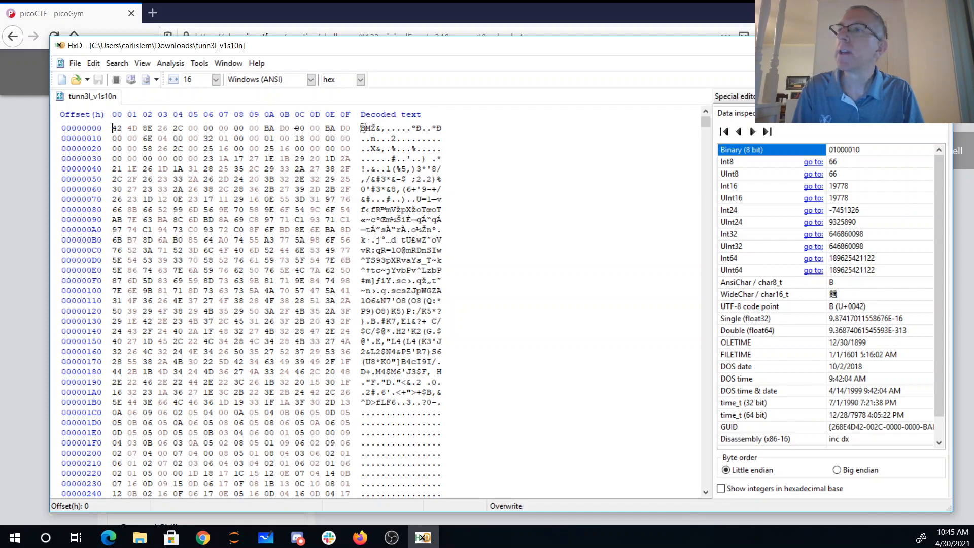
{"action": "left_click_drag", "start_coordinate": [117, 127], "coordinate": [132, 128]}
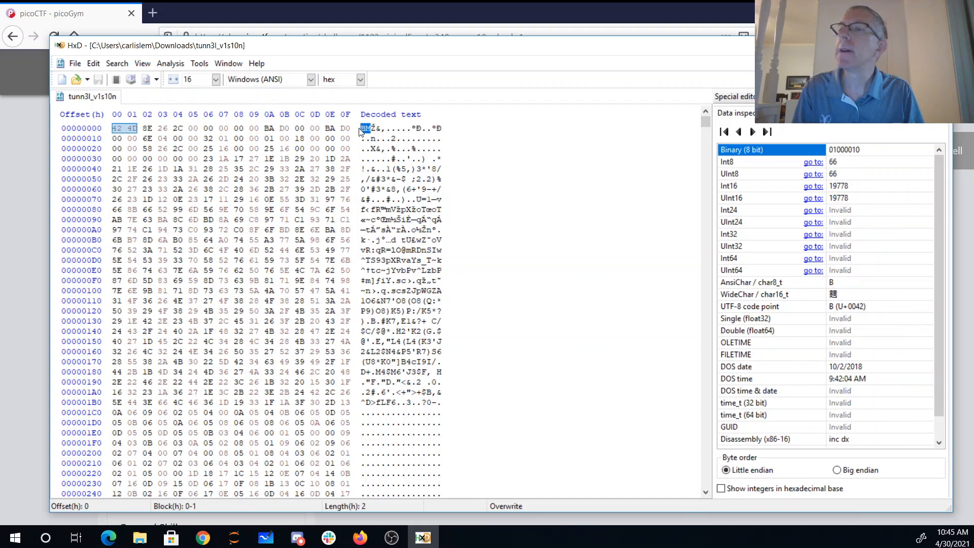
{"action": "mouse_move", "coordinate": [463, 198]}
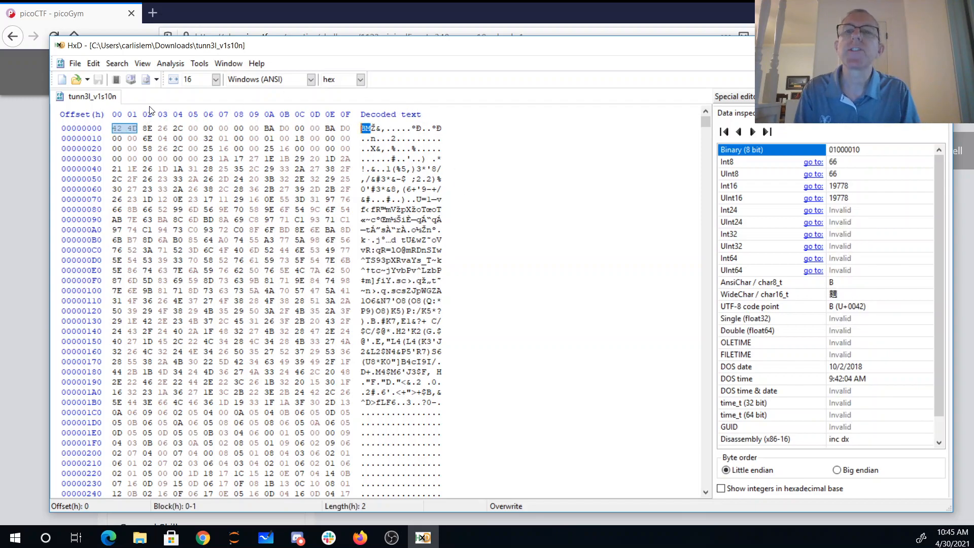
Save a copy as tunn3l_v1s10n.bmp, replacing the existing file of that name.
{"action": "left_click", "coordinate": [74, 63]}
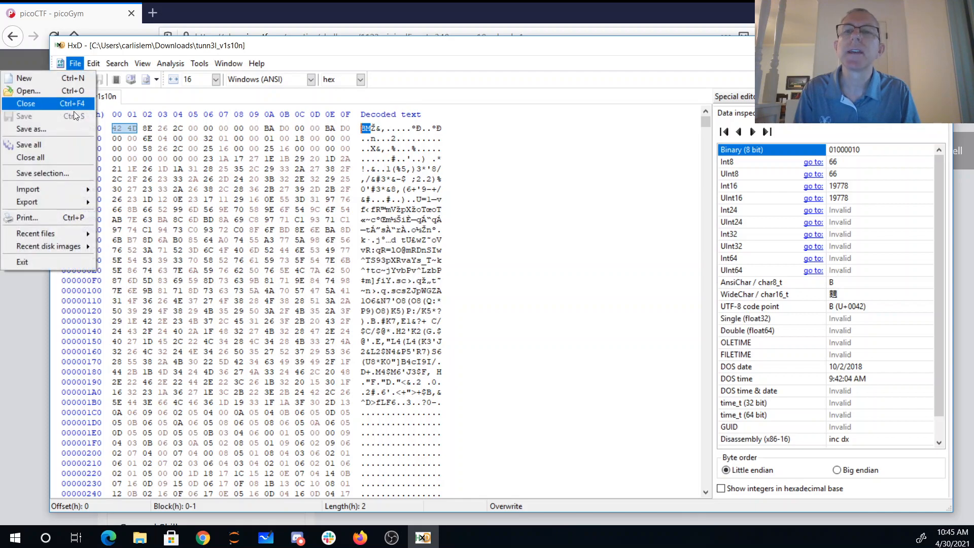
{"action": "left_click", "coordinate": [30, 129]}
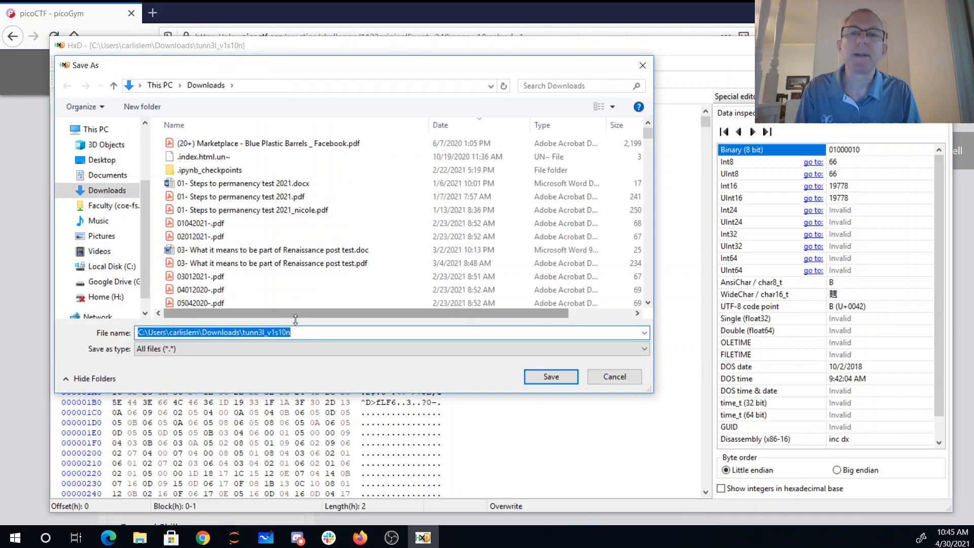
{"action": "type", "text": ".bmp"}
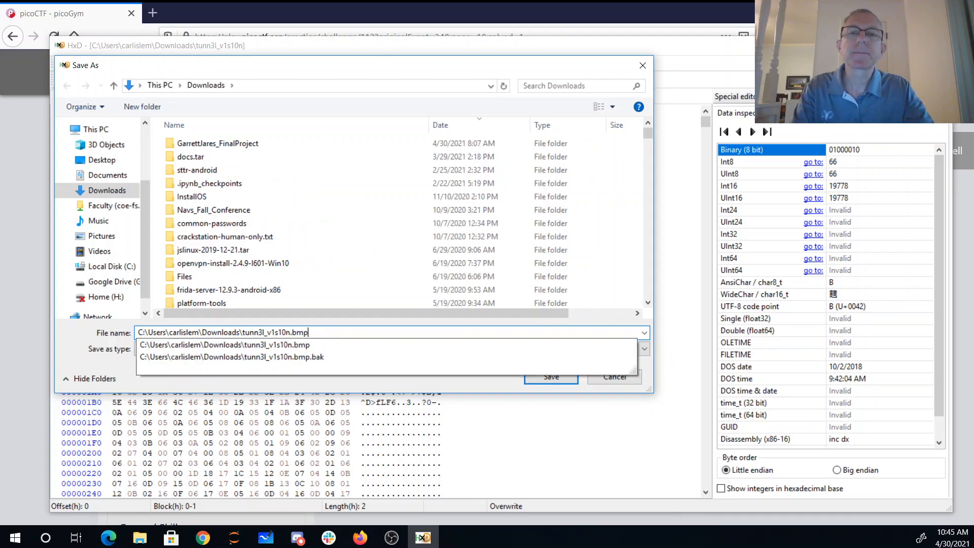
{"action": "left_click", "coordinate": [549, 376]}
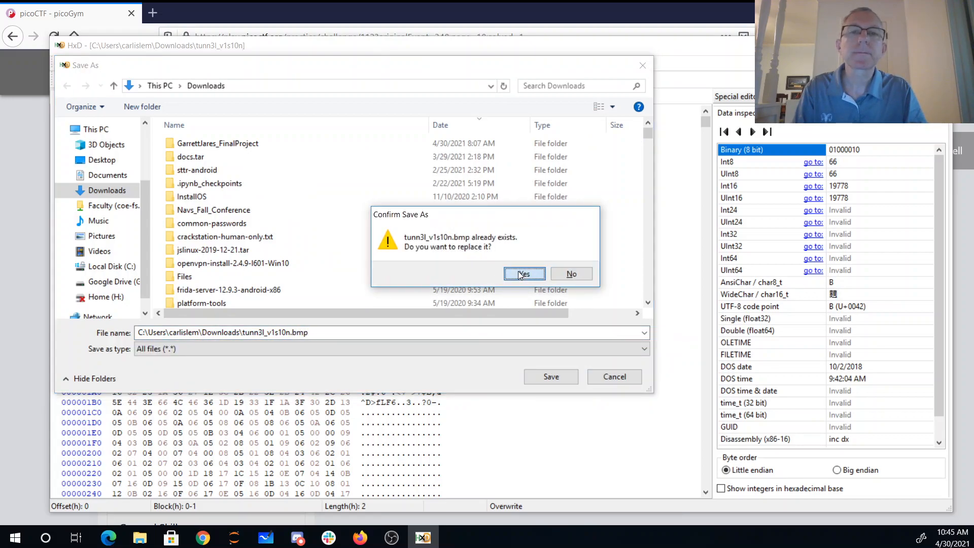
{"action": "left_click", "coordinate": [523, 274]}
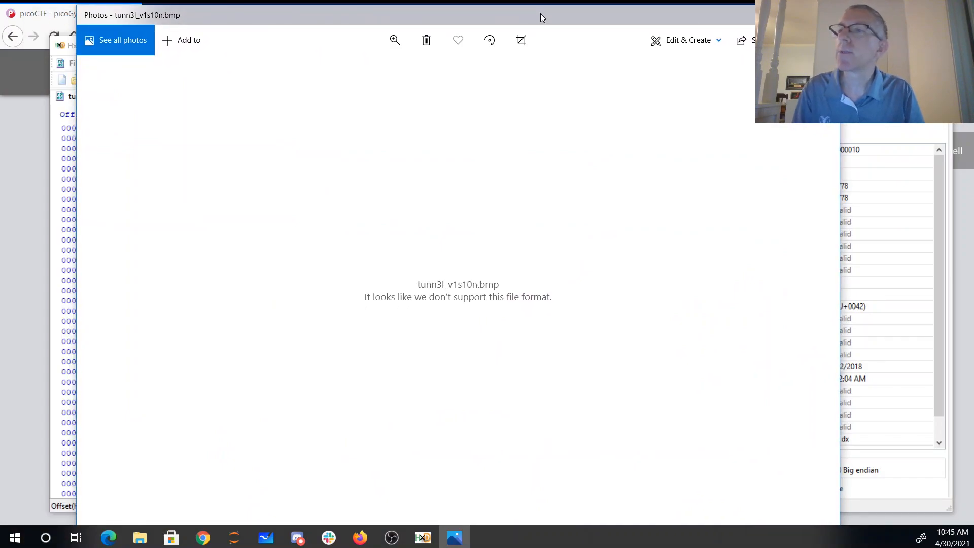
{"action": "mouse_move", "coordinate": [706, 93]}
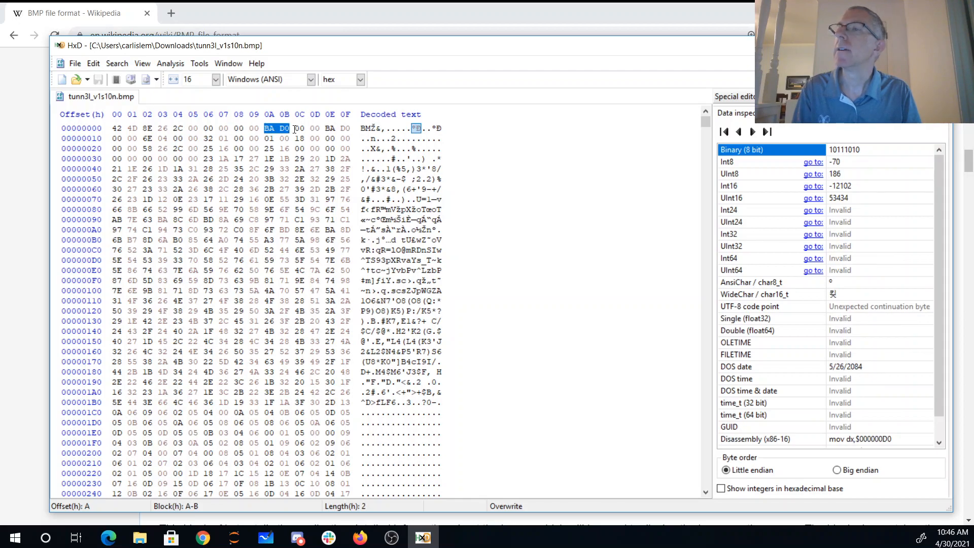
{"action": "mouse_move", "coordinate": [348, 30]}
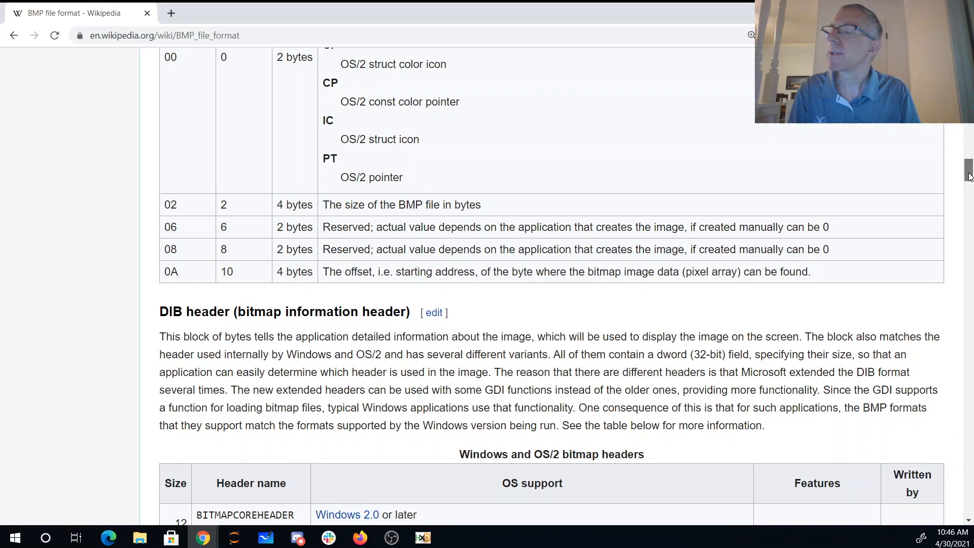
Review the BITMAPINFOHEADER field table in the Wikipedia BMP article, then return to HxD.
{"action": "scroll", "scroll_direction": "down", "scroll_amount": 3}
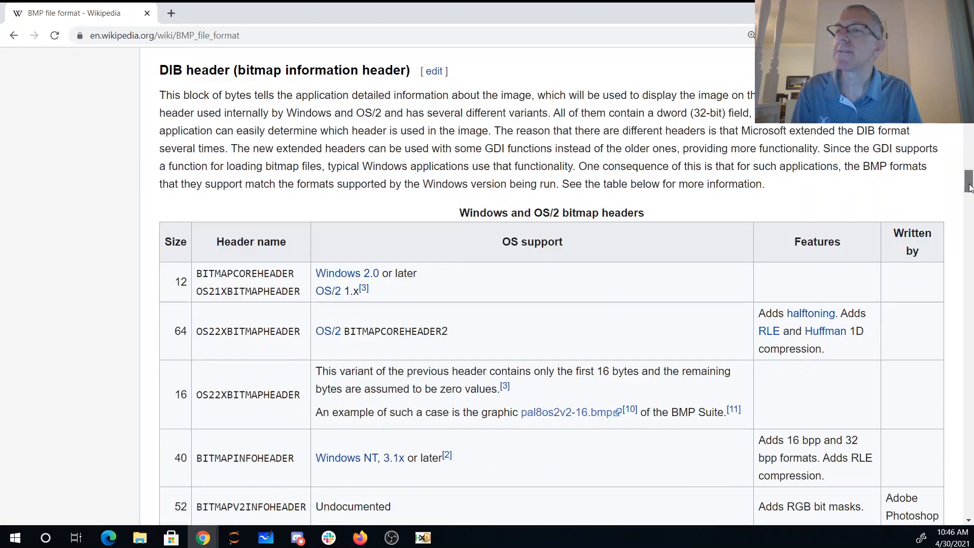
{"action": "scroll", "scroll_direction": "down", "scroll_amount": 3}
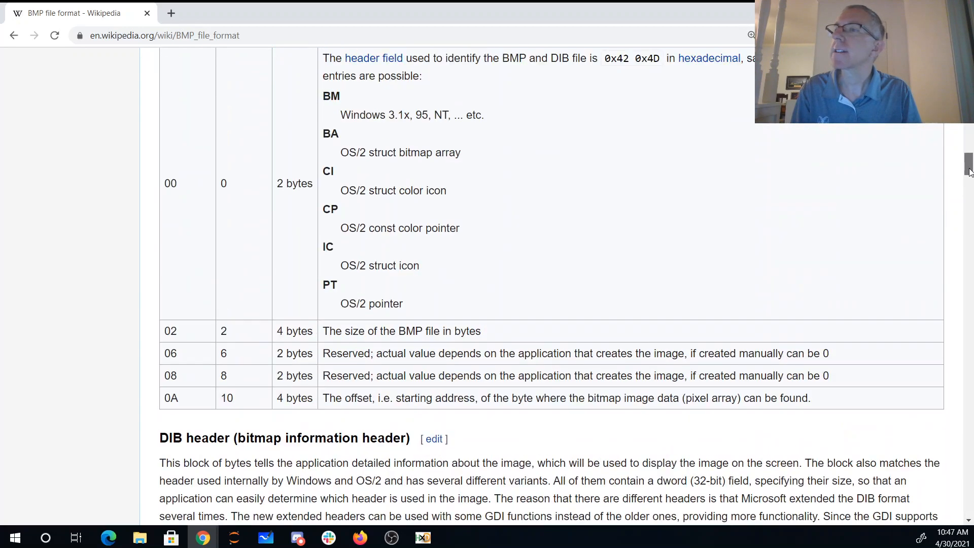
{"action": "left_click", "coordinate": [422, 537]}
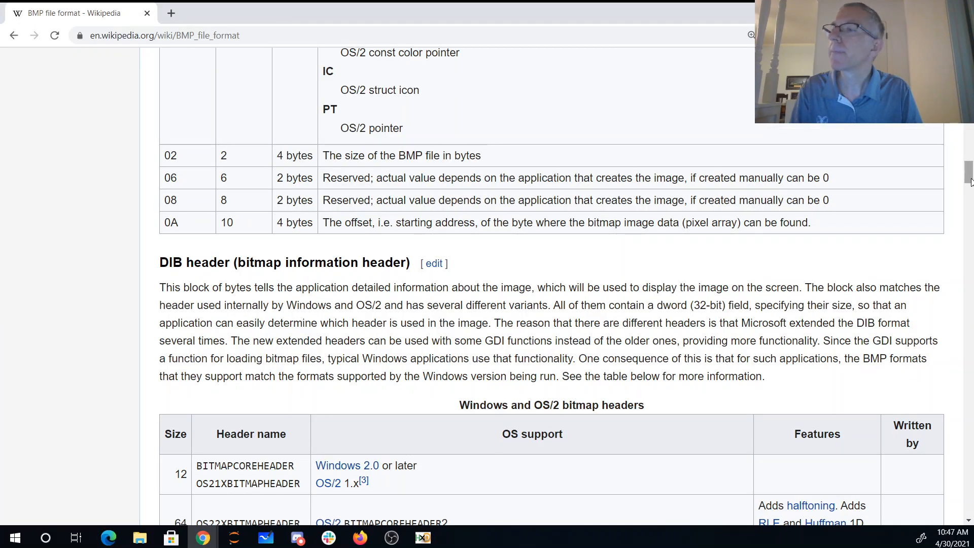
{"action": "scroll", "scroll_direction": "down", "scroll_amount": 3}
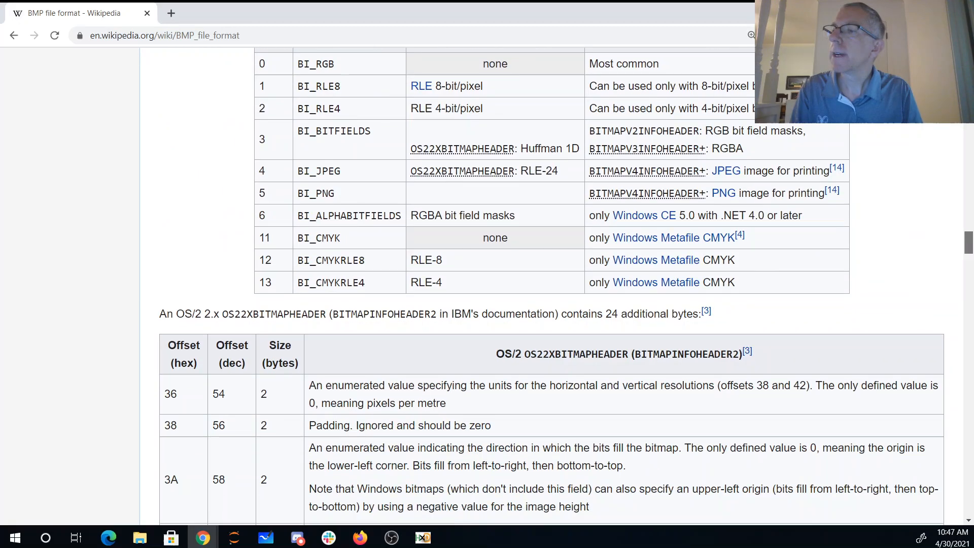
{"action": "scroll", "scroll_direction": "down", "scroll_amount": 3}
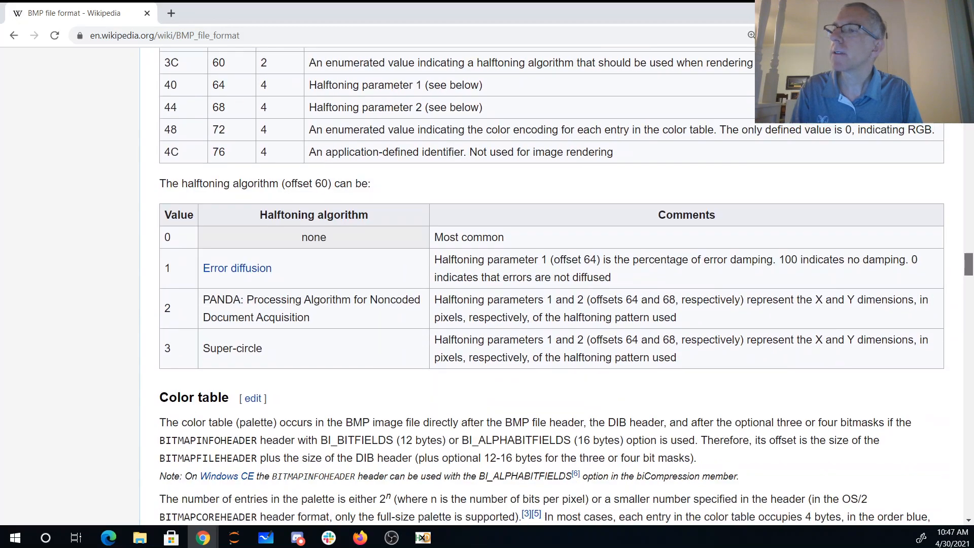
{"action": "scroll", "scroll_direction": "up", "scroll_amount": 3}
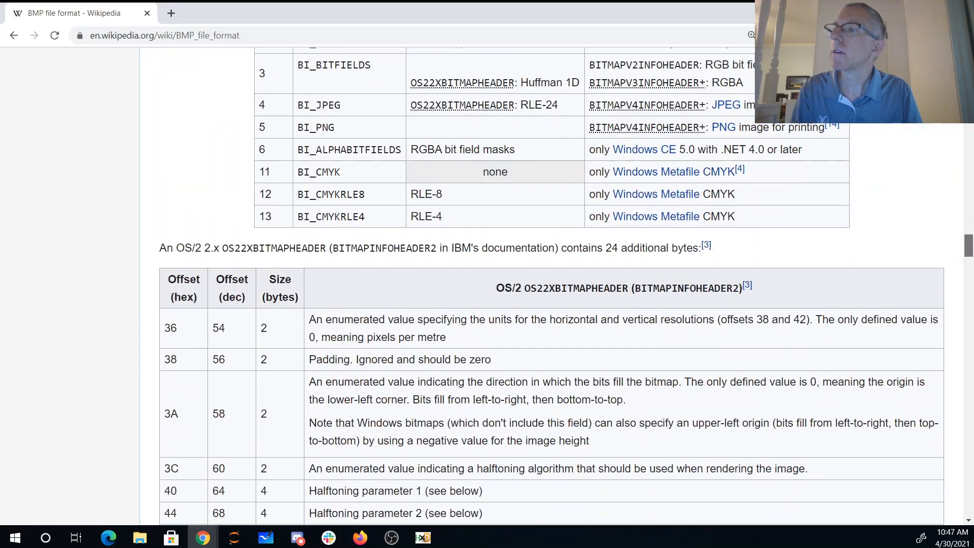
{"action": "scroll", "scroll_direction": "up", "scroll_amount": 3}
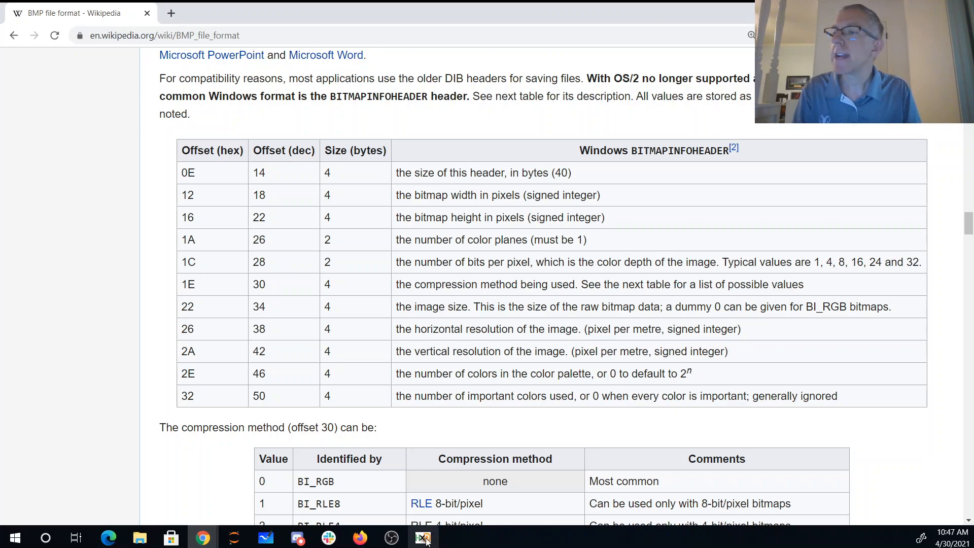
{"action": "left_click", "coordinate": [423, 538]}
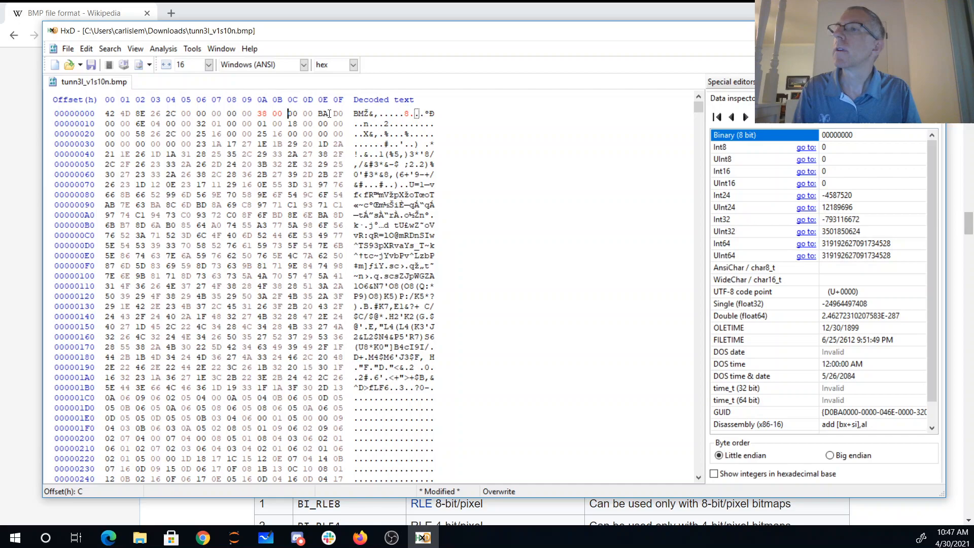
Overwrite the pixel-data offset at 0x0A from BA D0 to 36 00.
{"action": "left_click", "coordinate": [307, 113]}
{"action": "type", "text": "38"}
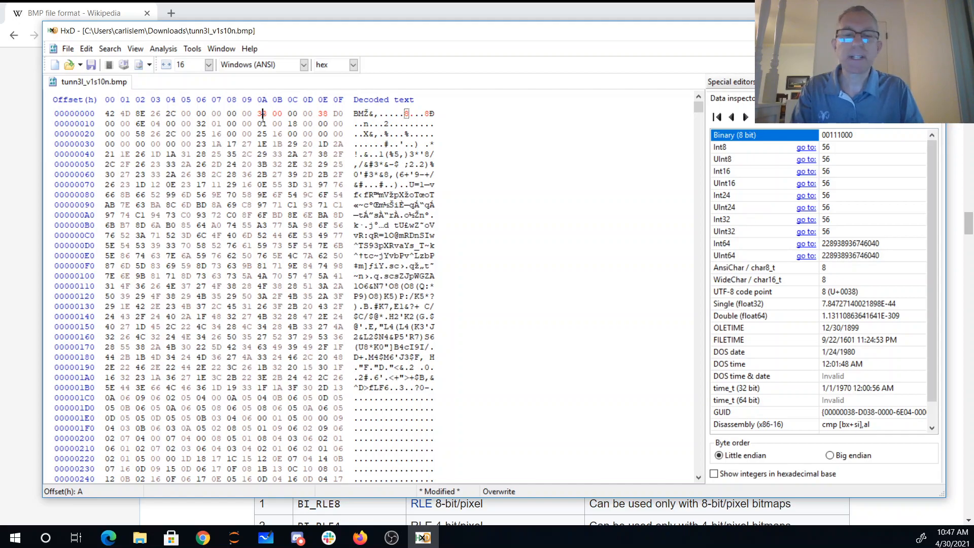
{"action": "type", "text": "36"}
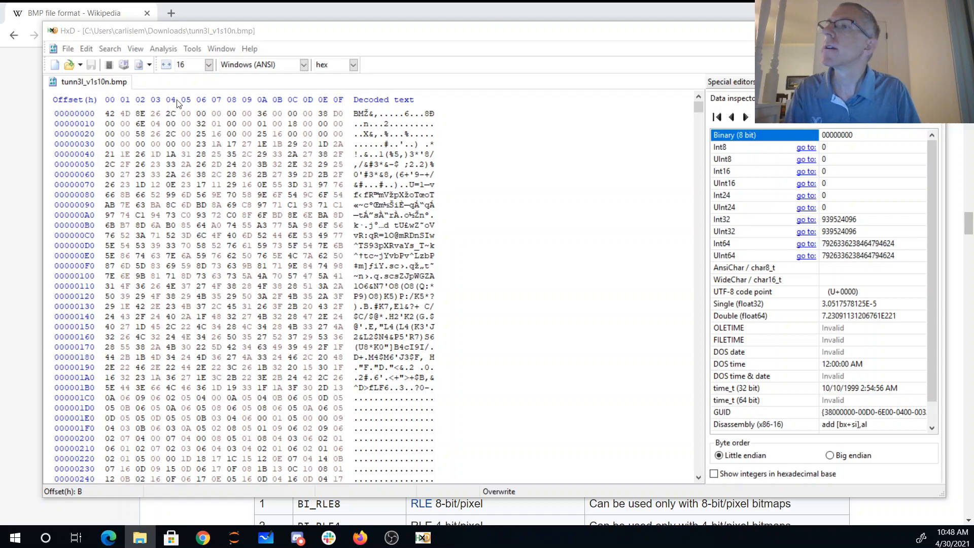
Save the edited bytes over tunn3l_v1s10n.bmp, confirming the replace.
{"action": "left_click", "coordinate": [68, 48]}
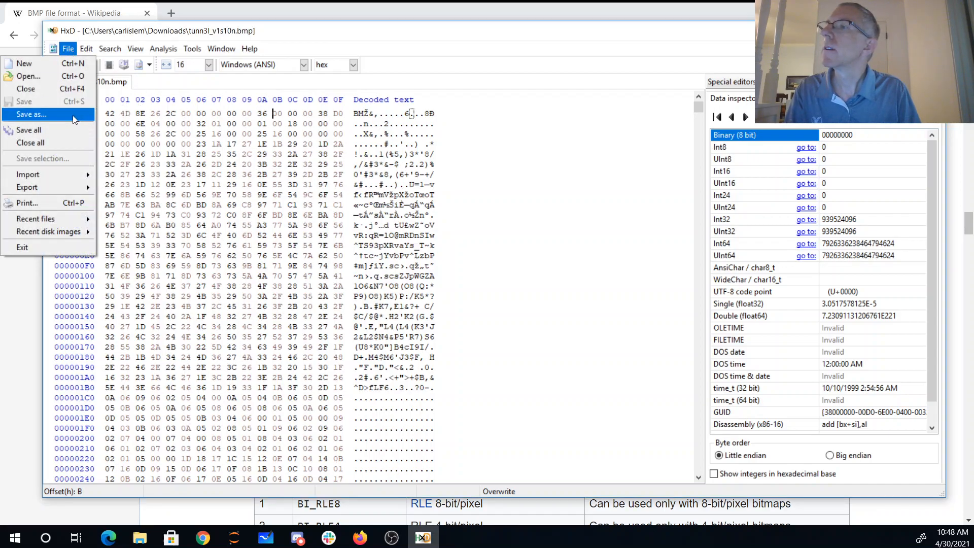
{"action": "left_click", "coordinate": [32, 115]}
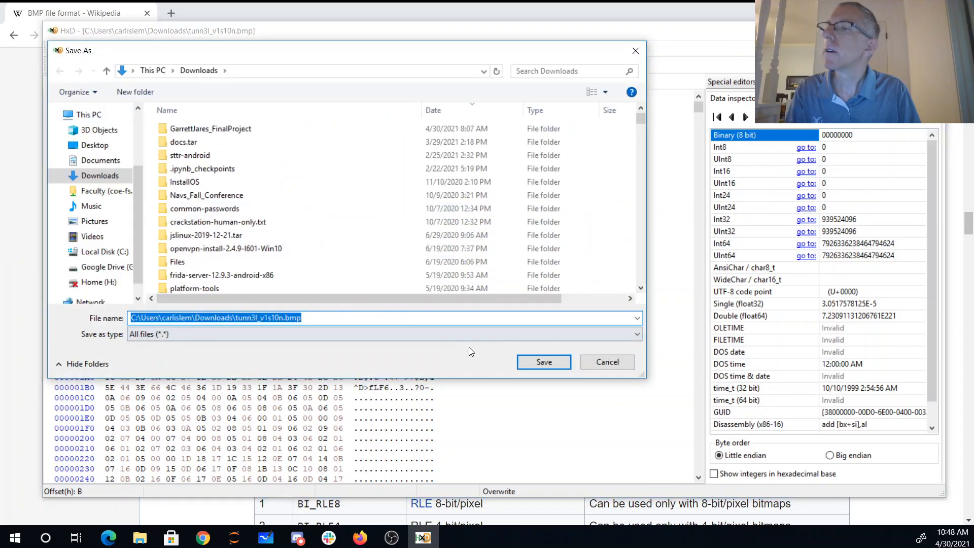
{"action": "left_click", "coordinate": [541, 361]}
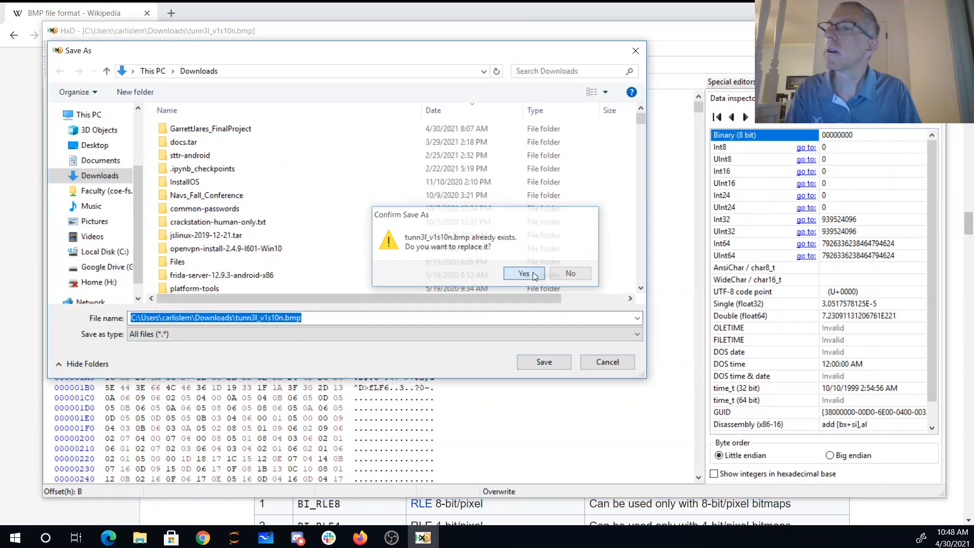
{"action": "left_click", "coordinate": [524, 273]}
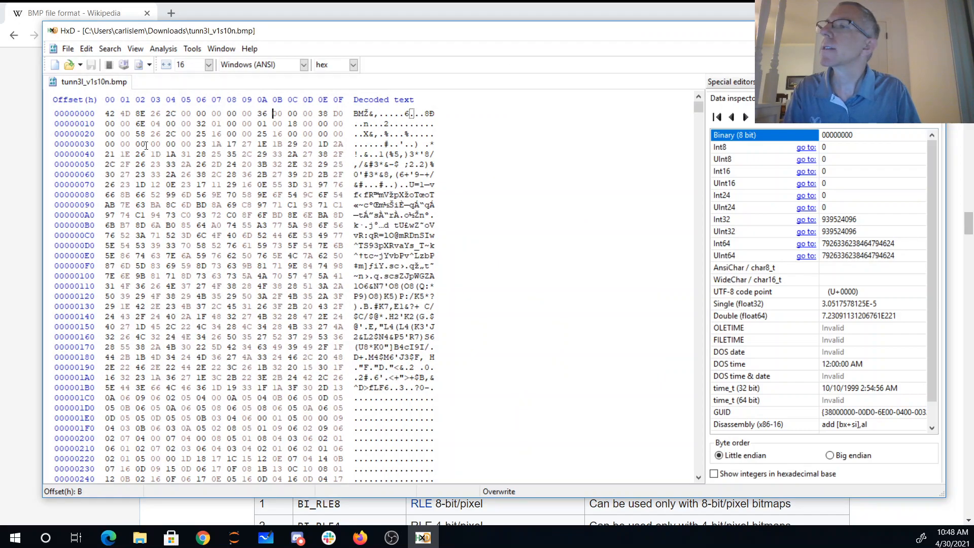
{"action": "left_click", "coordinate": [199, 143]}
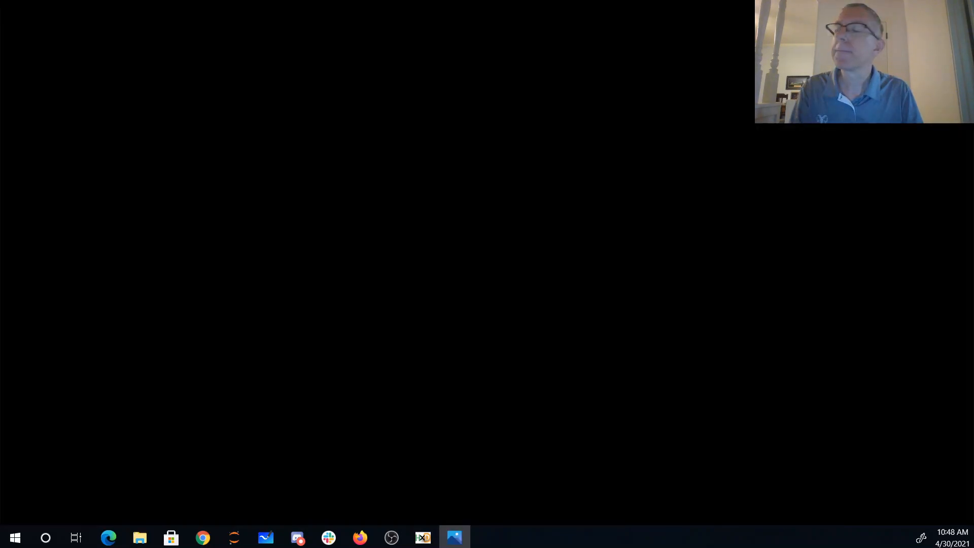
Preview the re-saved bitmap in Photos to test the header repair.
{"action": "left_click", "coordinate": [455, 537]}
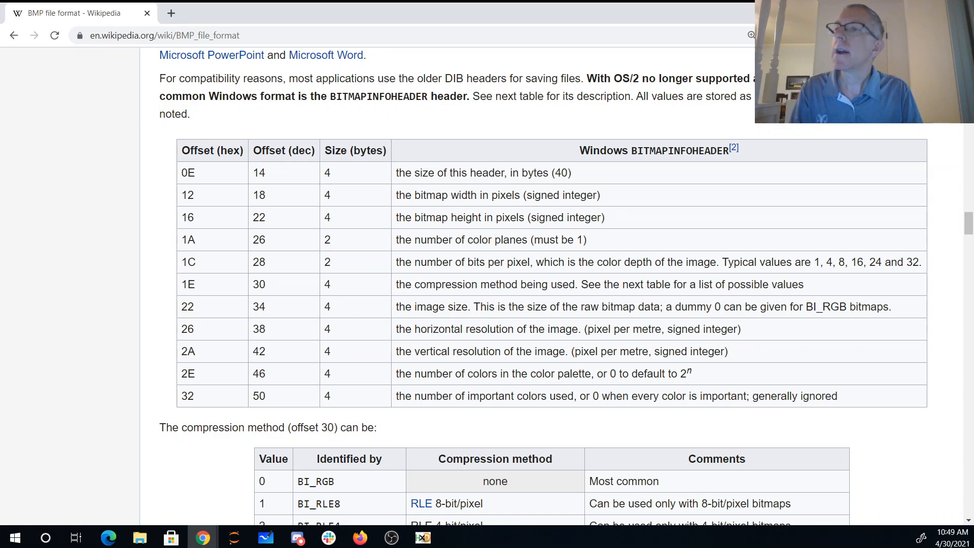
{"action": "mouse_move", "coordinate": [515, 195]}
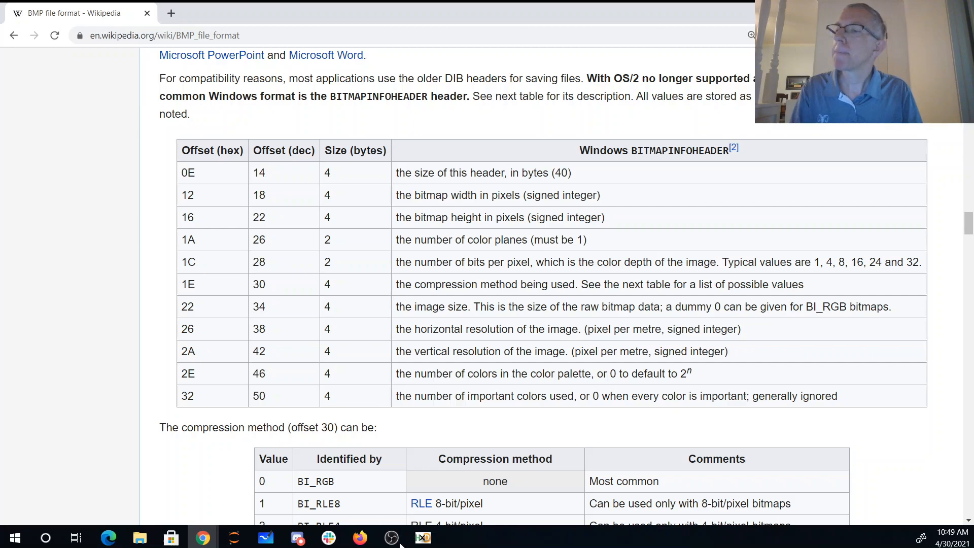
{"action": "left_click", "coordinate": [422, 536]}
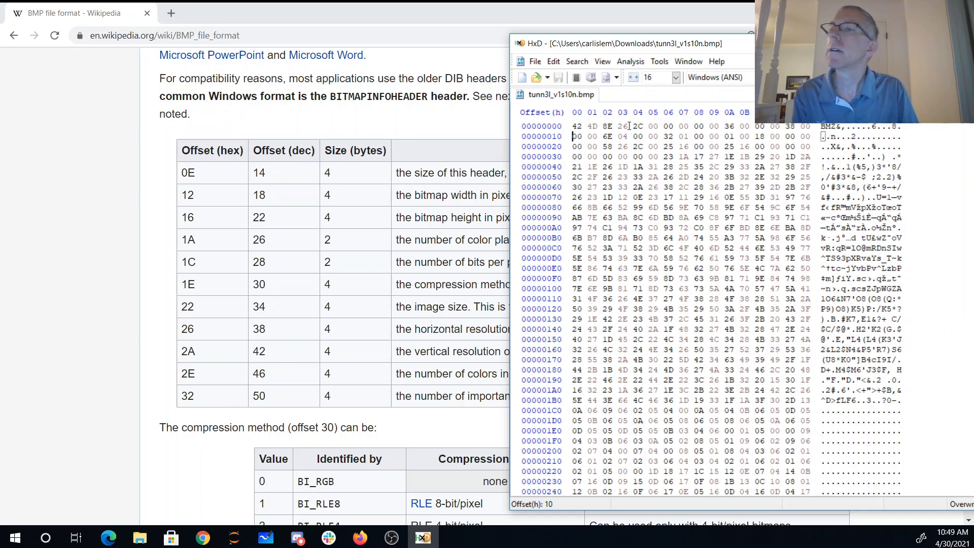
{"action": "mouse_move", "coordinate": [814, 132]}
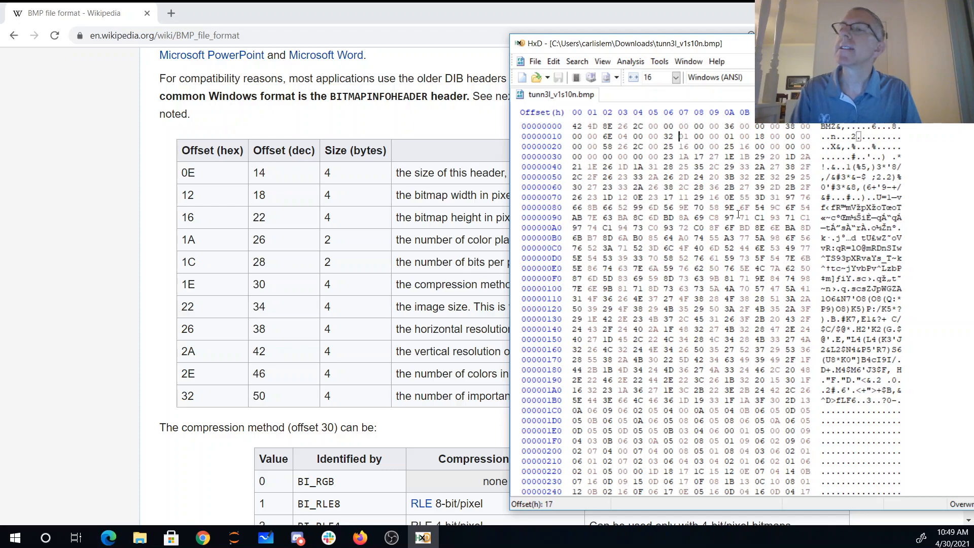
Raise the height high byte at offset 0x17 to 02, then 03.
{"action": "type", "text": "02"}
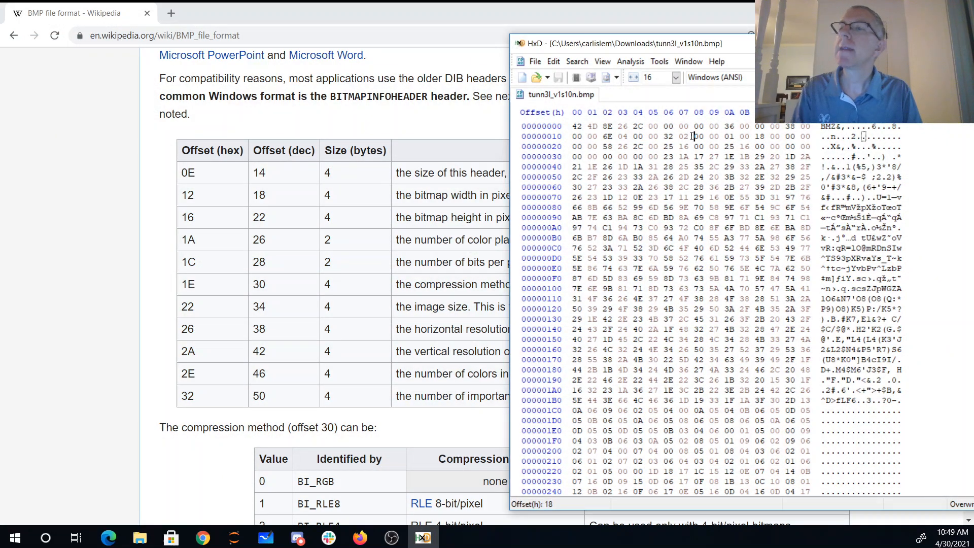
{"action": "type", "text": "3"}
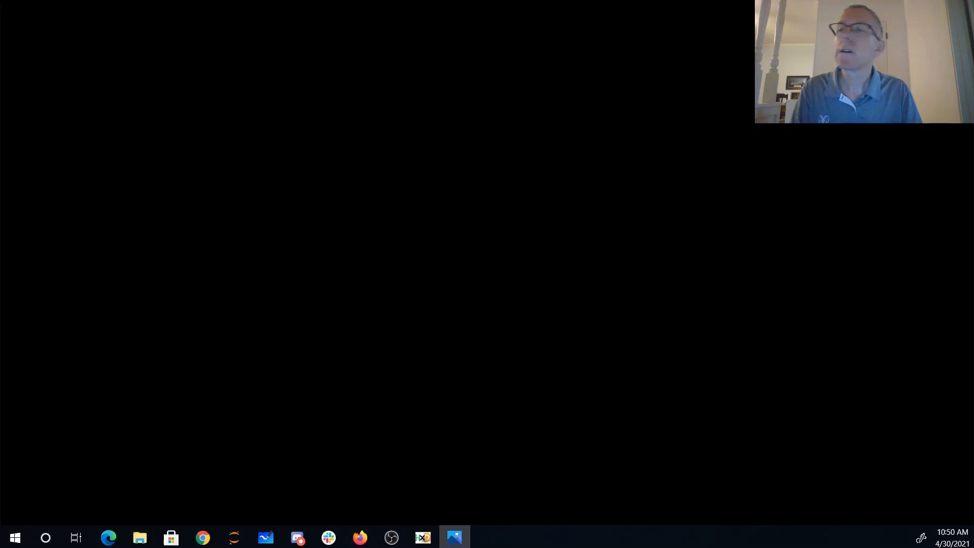
Preview the BMP in Photos after the height change to 32 03.
{"action": "left_click", "coordinate": [454, 537]}
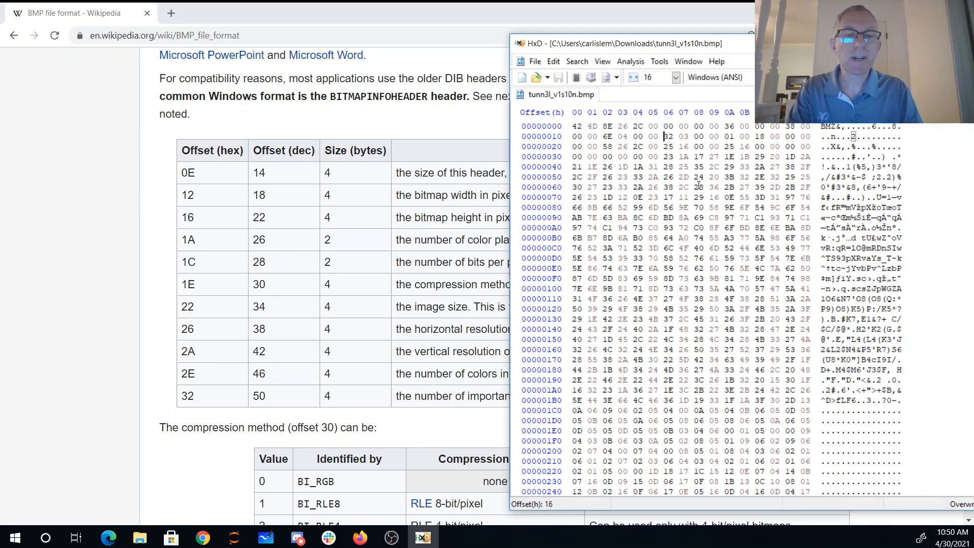
Change the height low byte at offset 0x16 to 42, giving 42 03.
{"action": "type", "text": "42"}
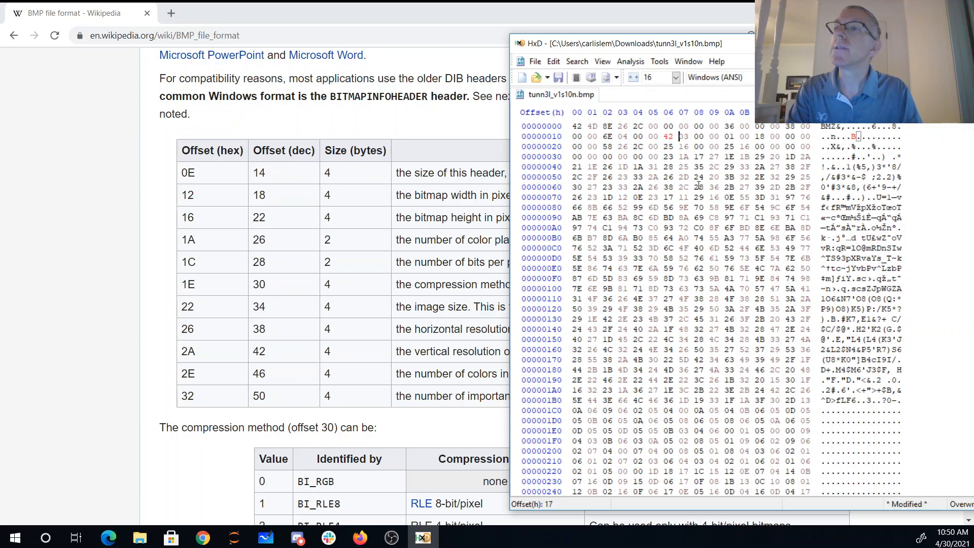